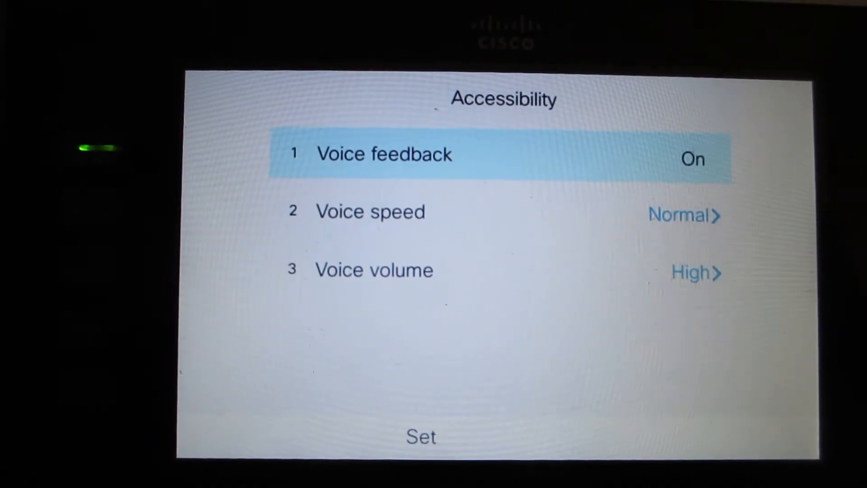
# - Exit Accessibility back to Information and settings and scroll down to the Video entry
pyautogui.click(692, 159)
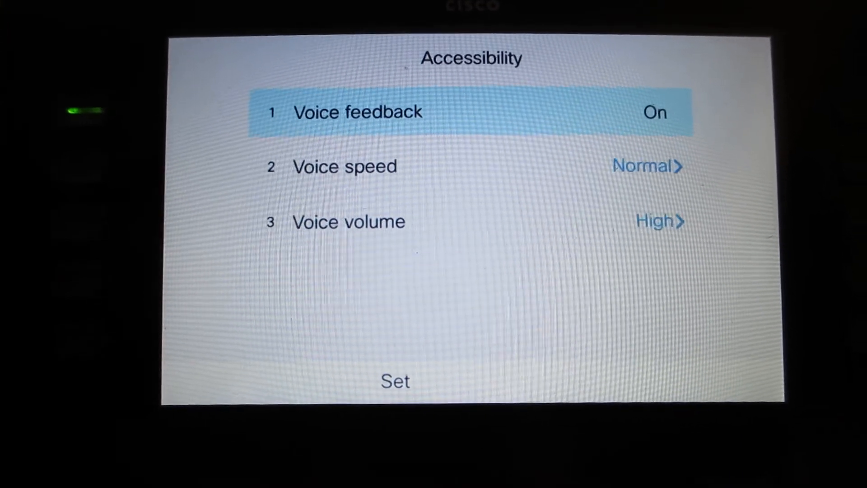
pyautogui.click(655, 112)
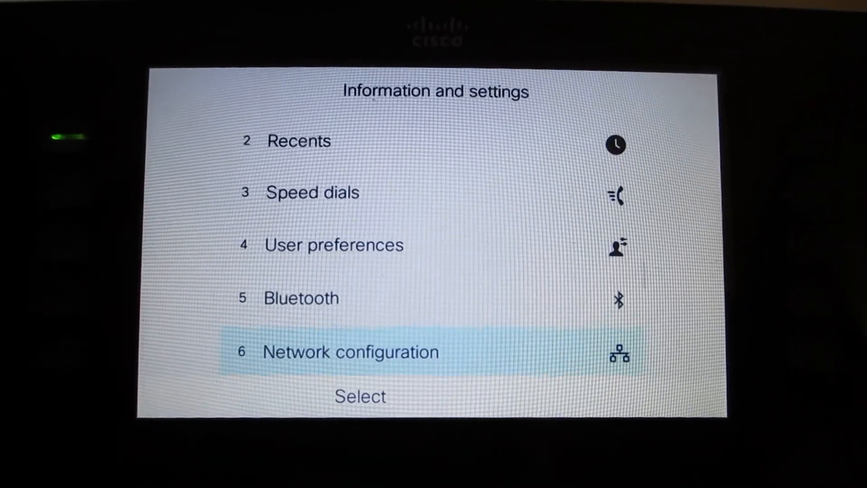
pyautogui.scroll(-3)
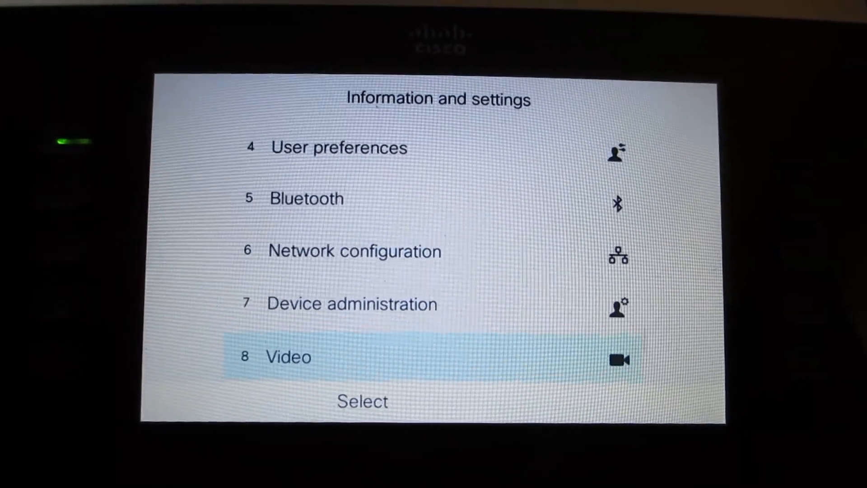